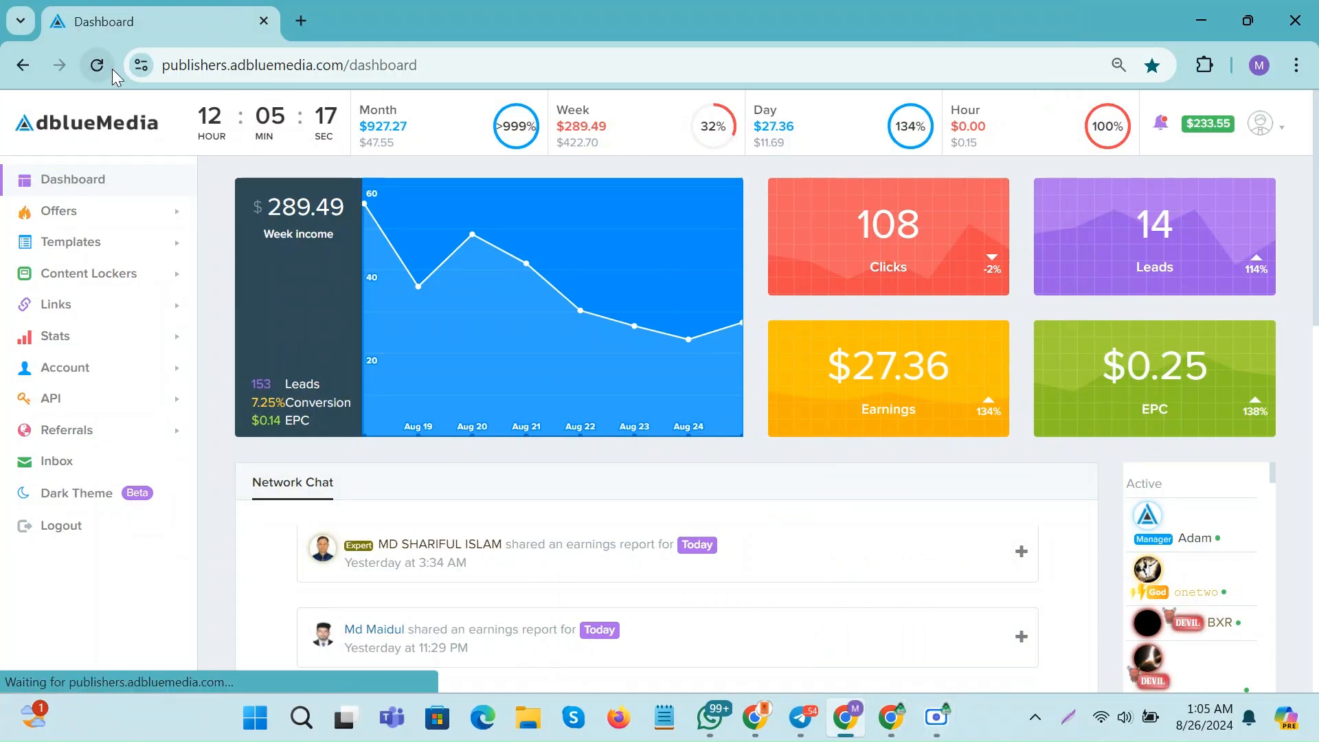
click(96, 65)
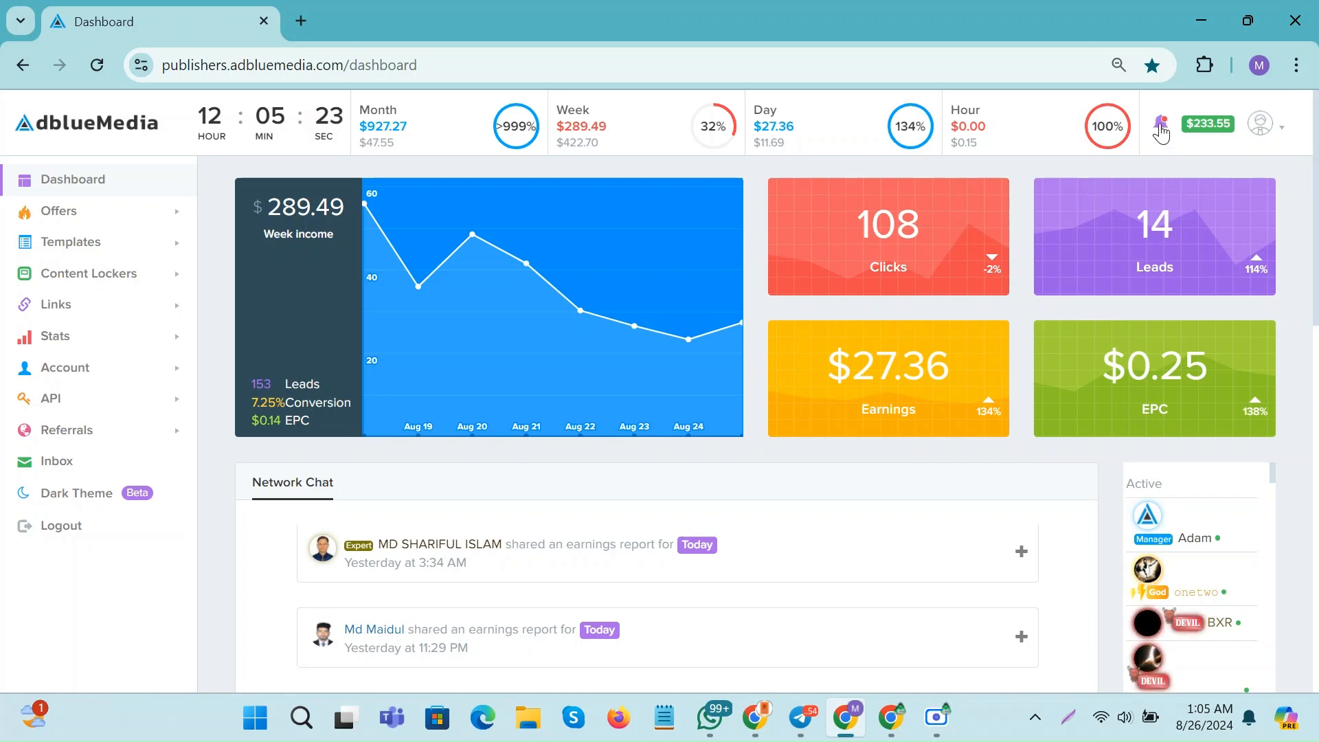
click(1160, 124)
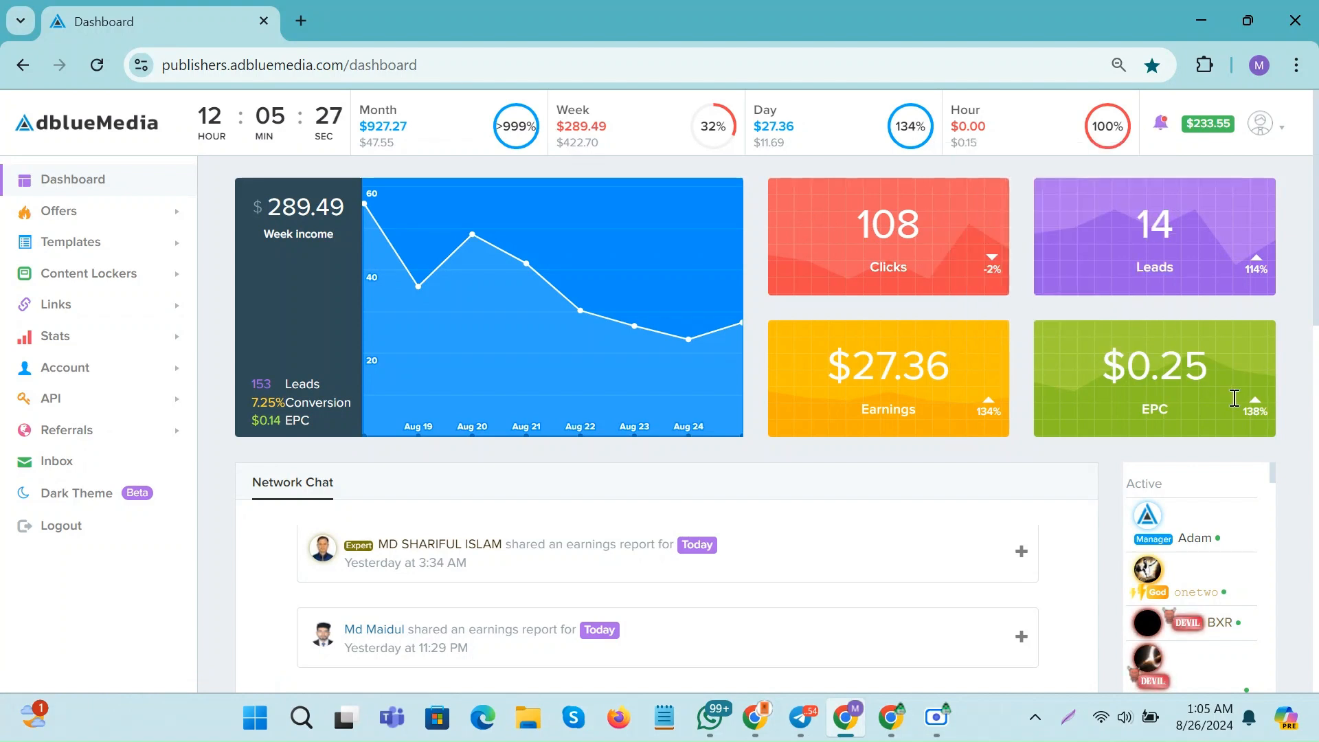
mouse_move(1116, 191)
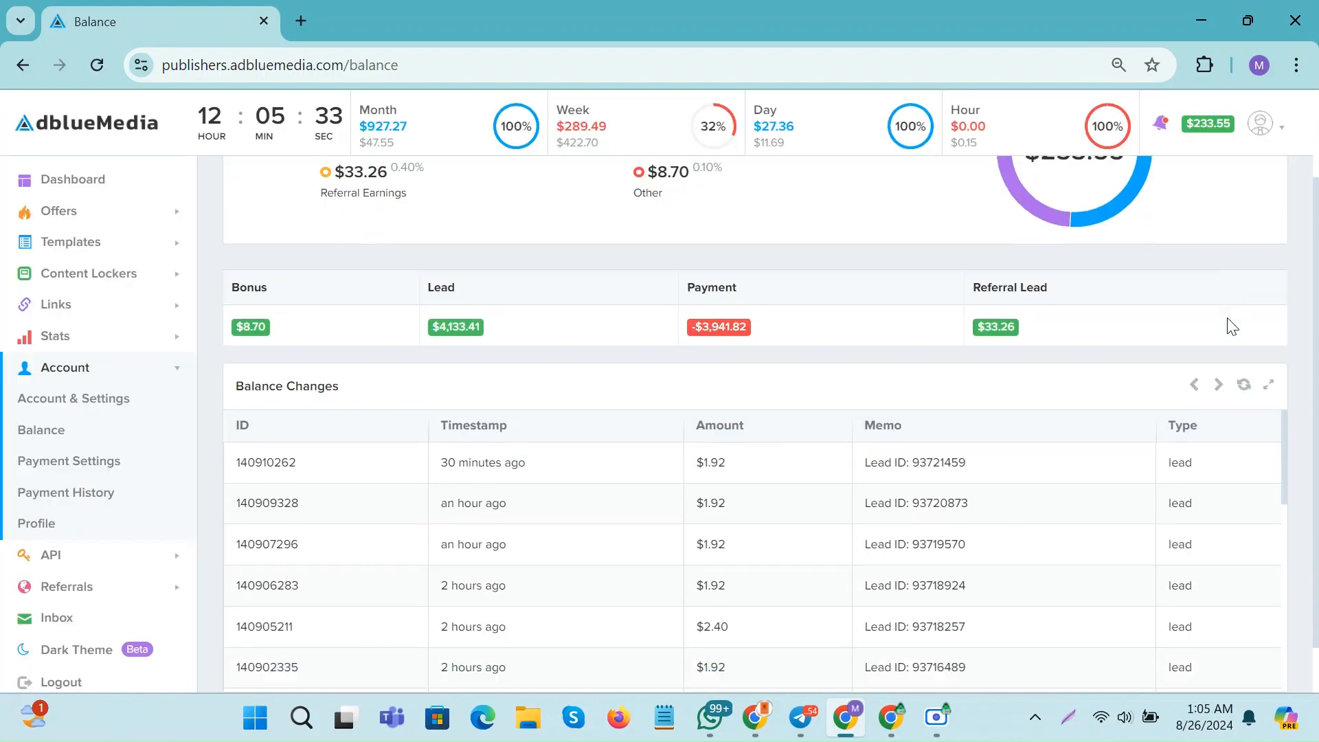
scroll(up, 3)
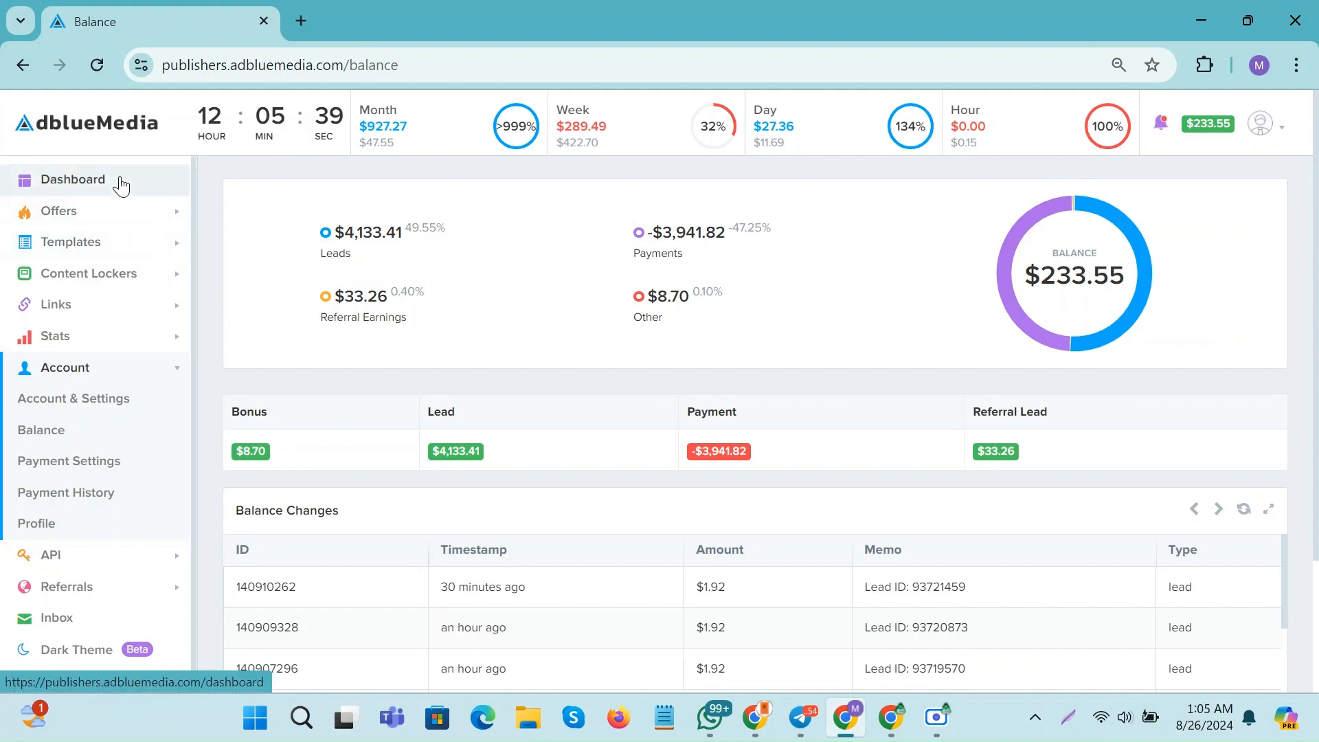
click(72, 179)
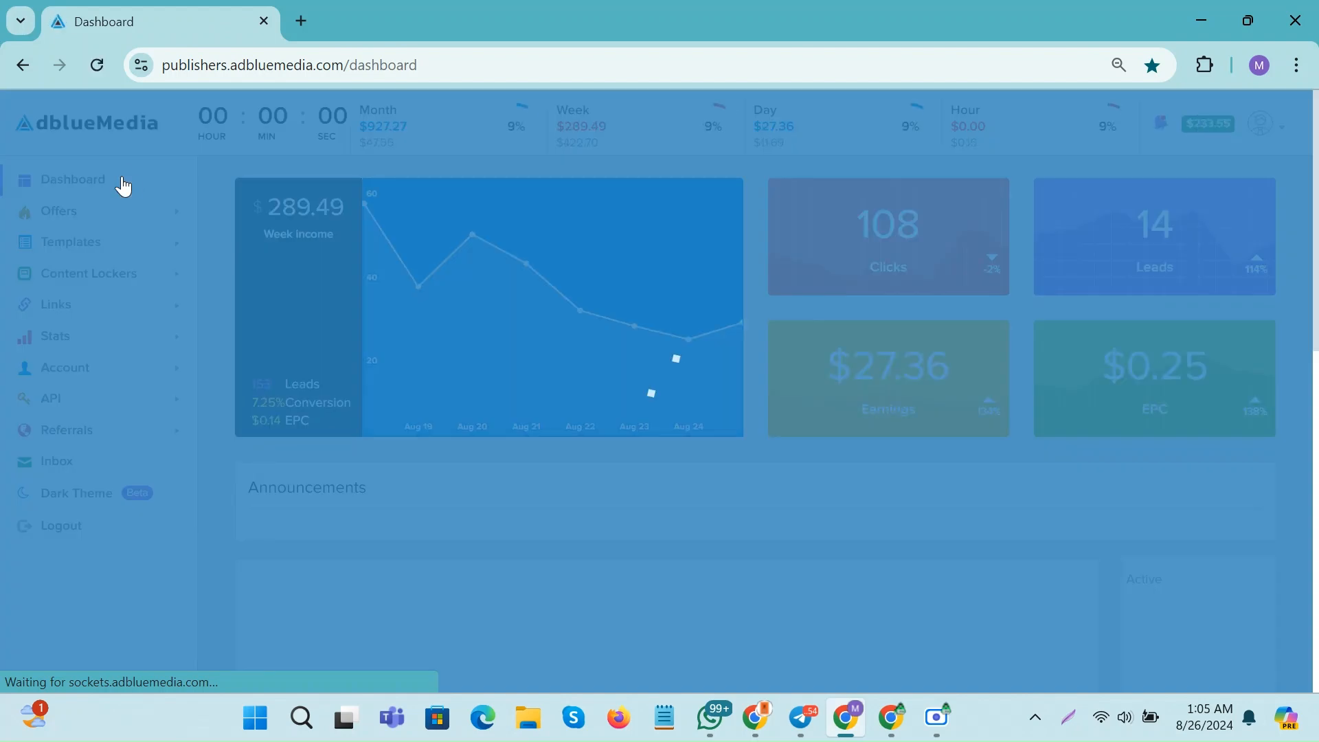